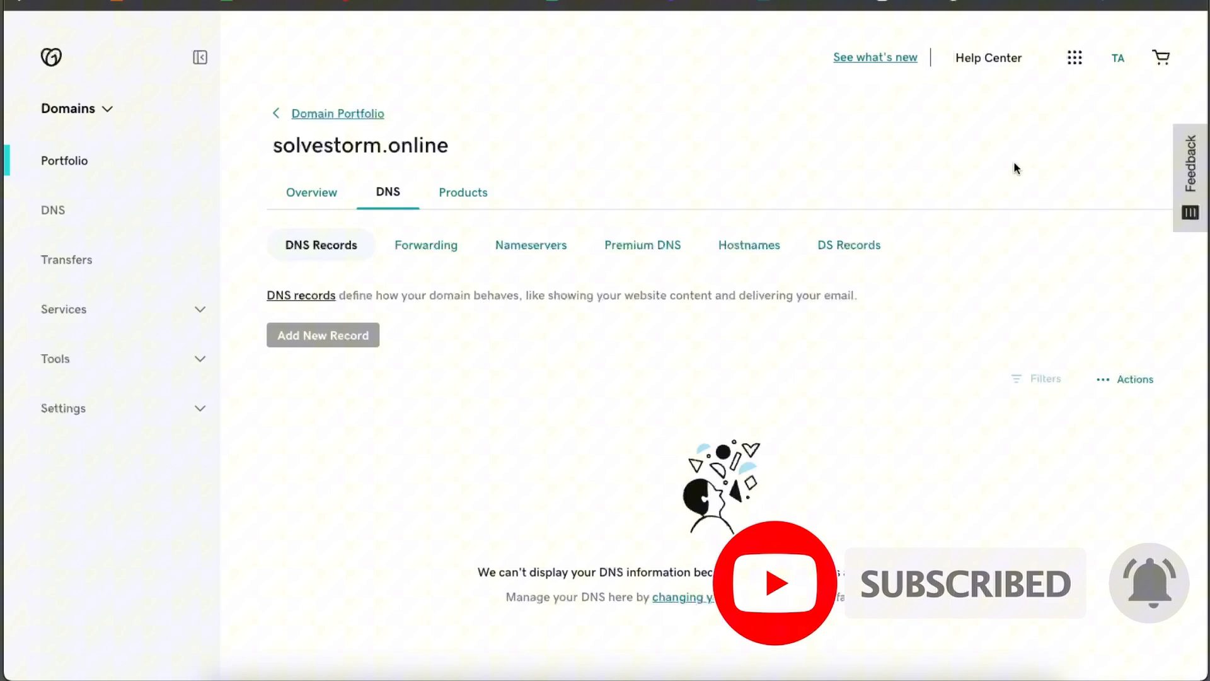
mouse_move(912, 175)
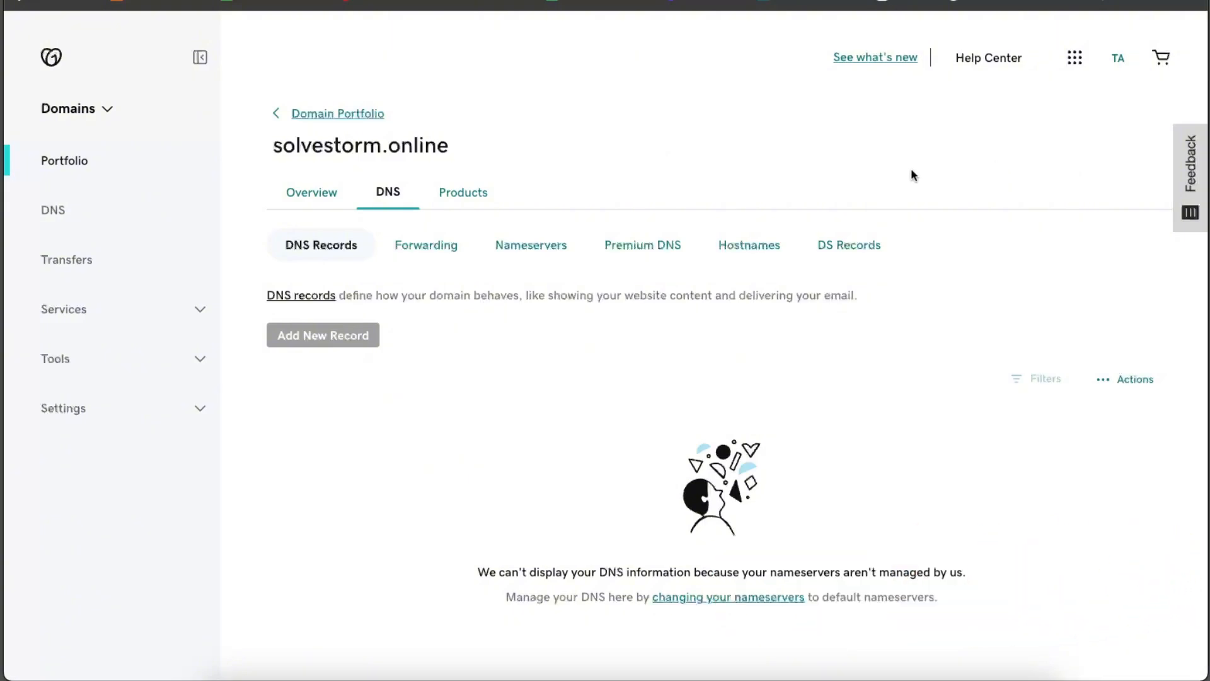
mouse_move(292, 353)
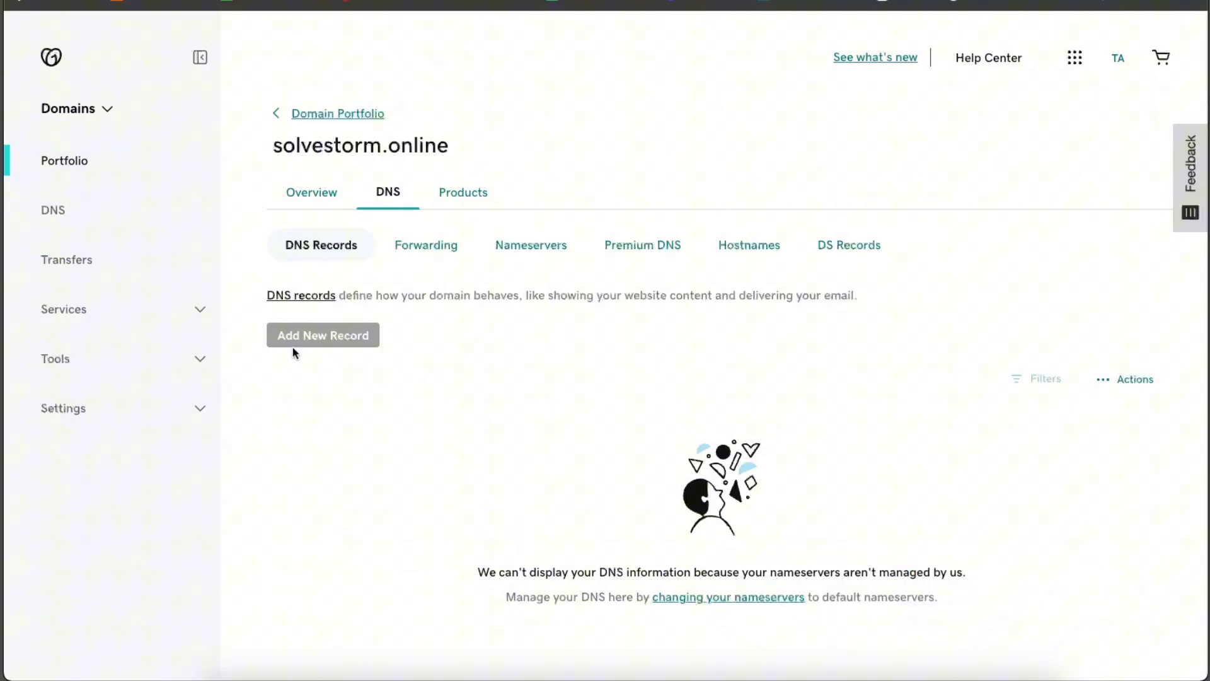
mouse_move(496, 266)
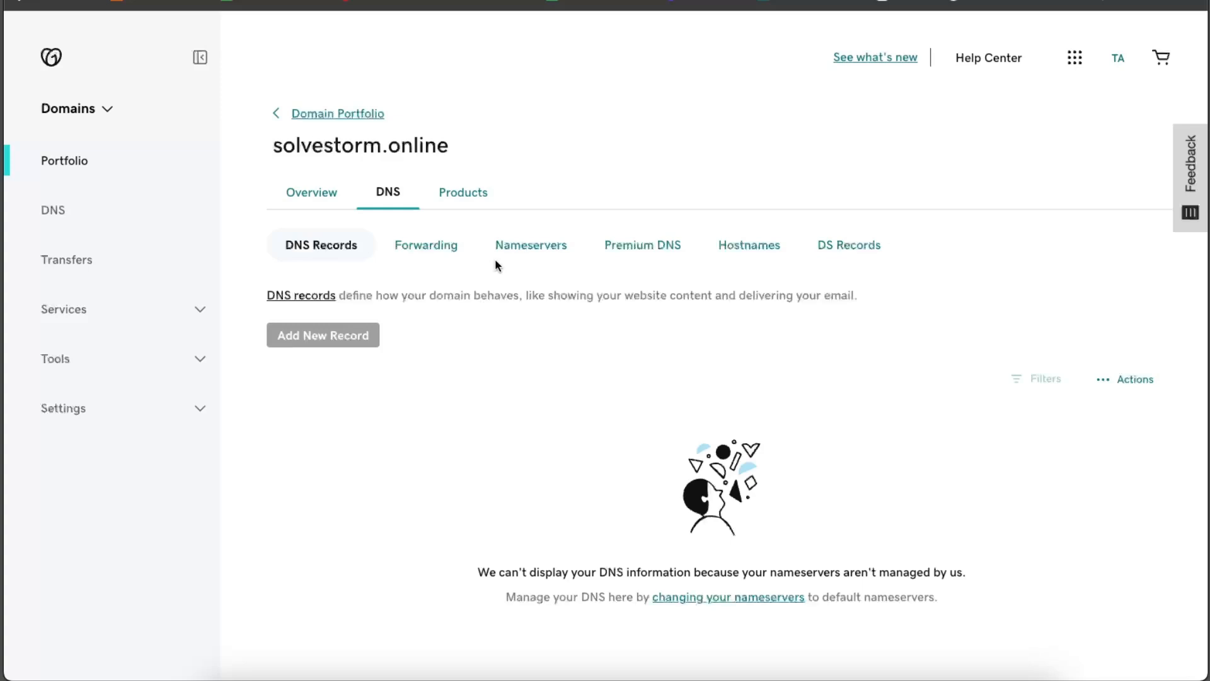
Step: Open the Nameservers editor for solvestorm.online, currently showing ns8823 and ns8824.hostgator.com
left_click_drag(705, 573, 966, 572)
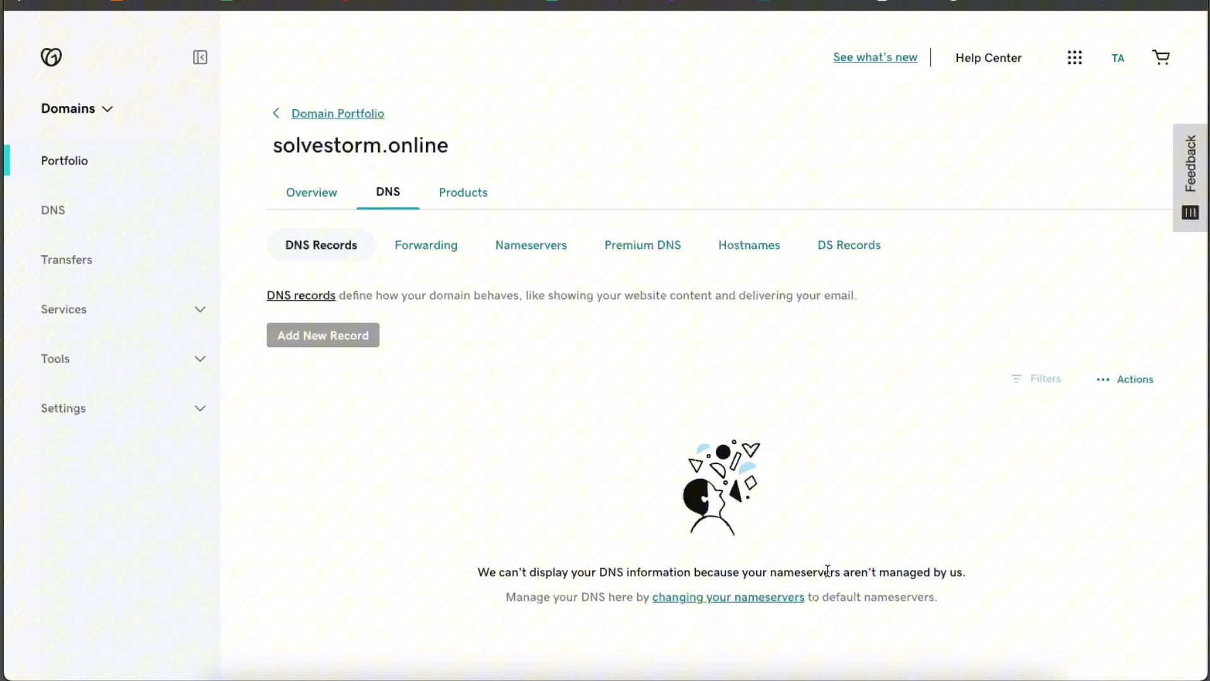
mouse_move(871, 574)
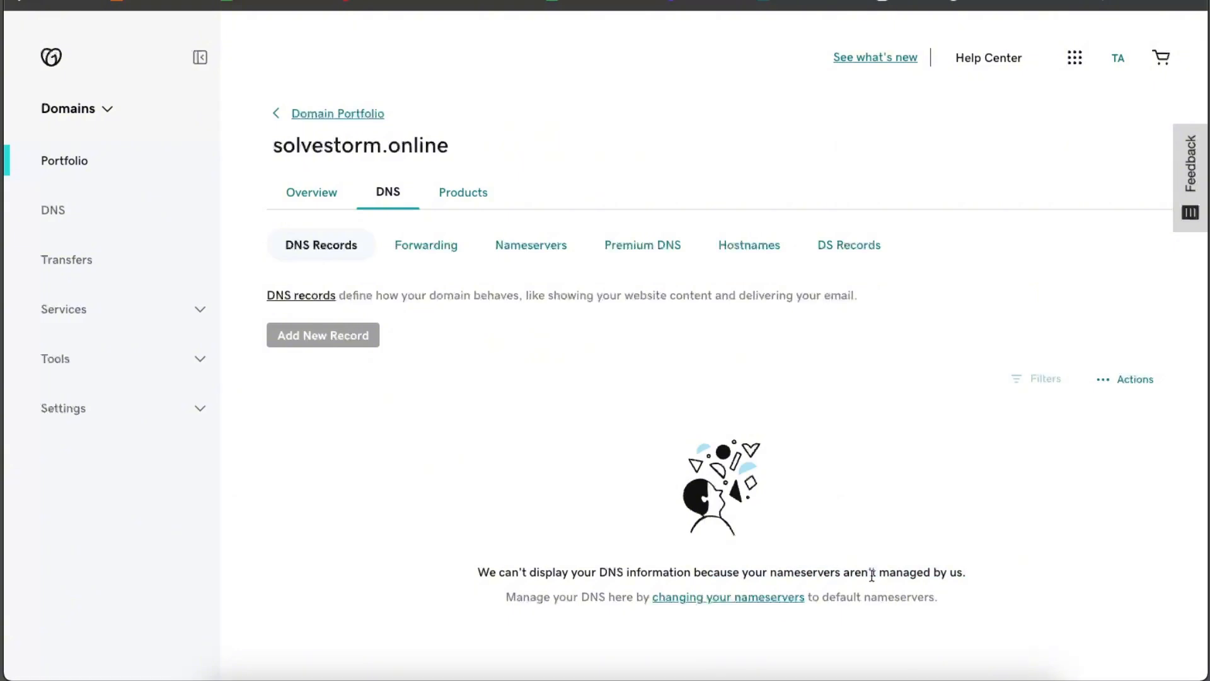
mouse_move(530, 246)
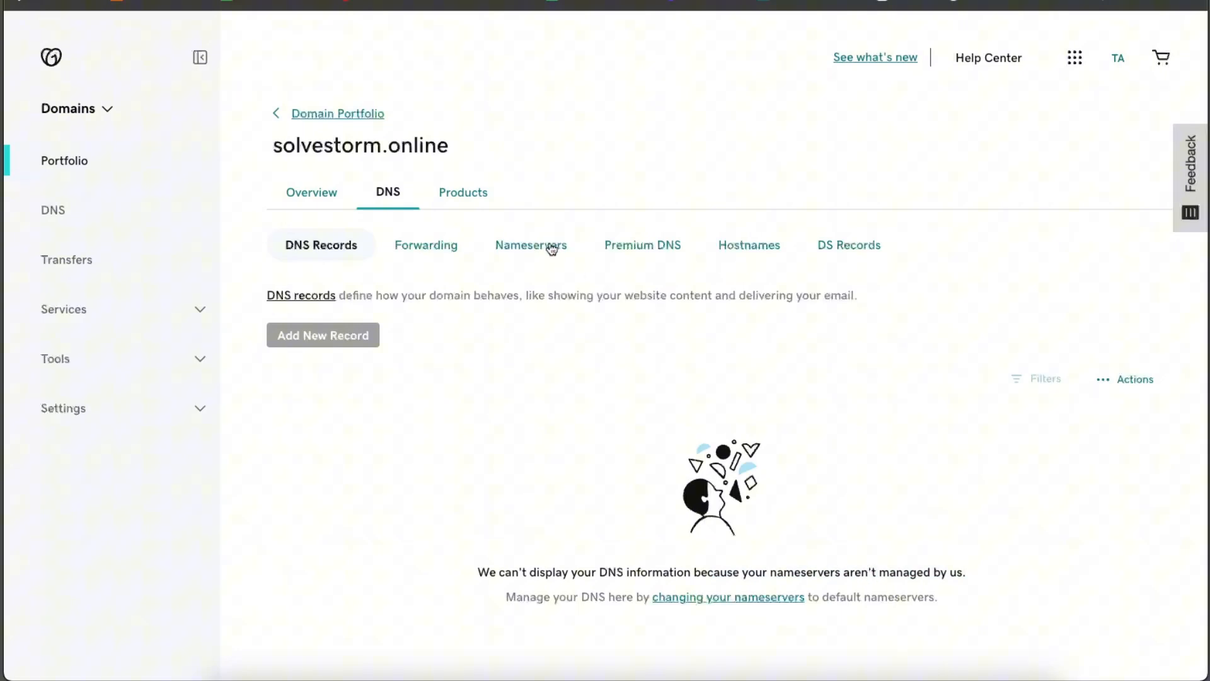
left_click(530, 244)
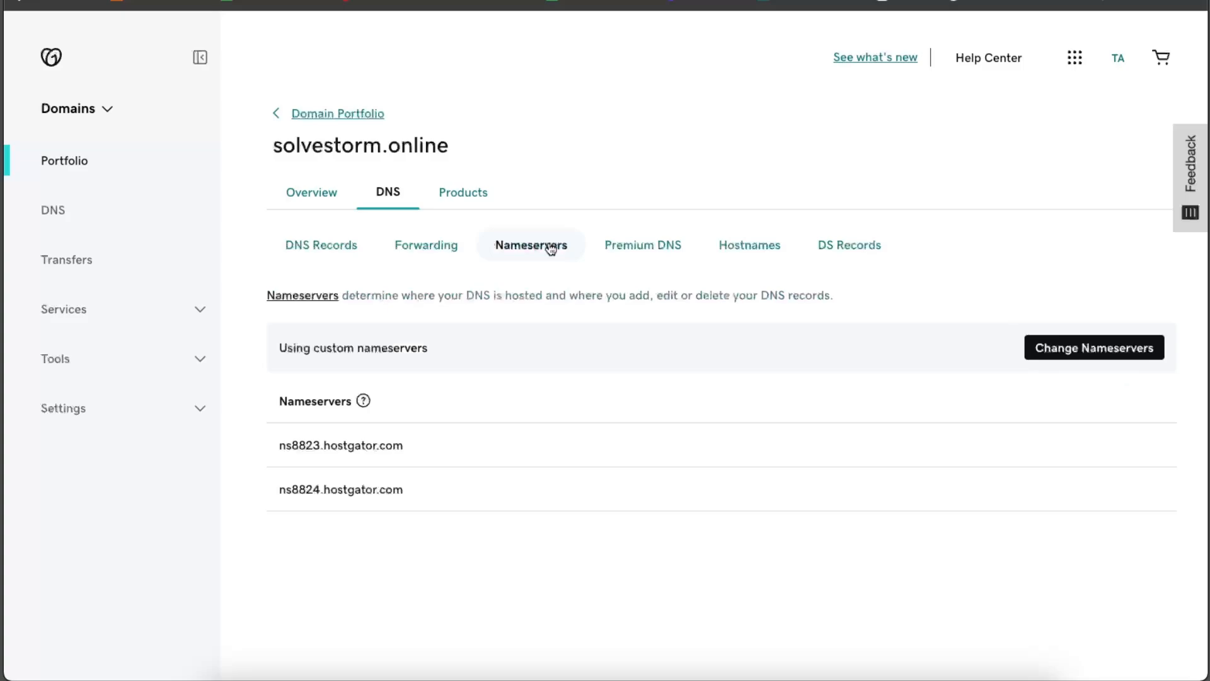
left_click(1093, 347)
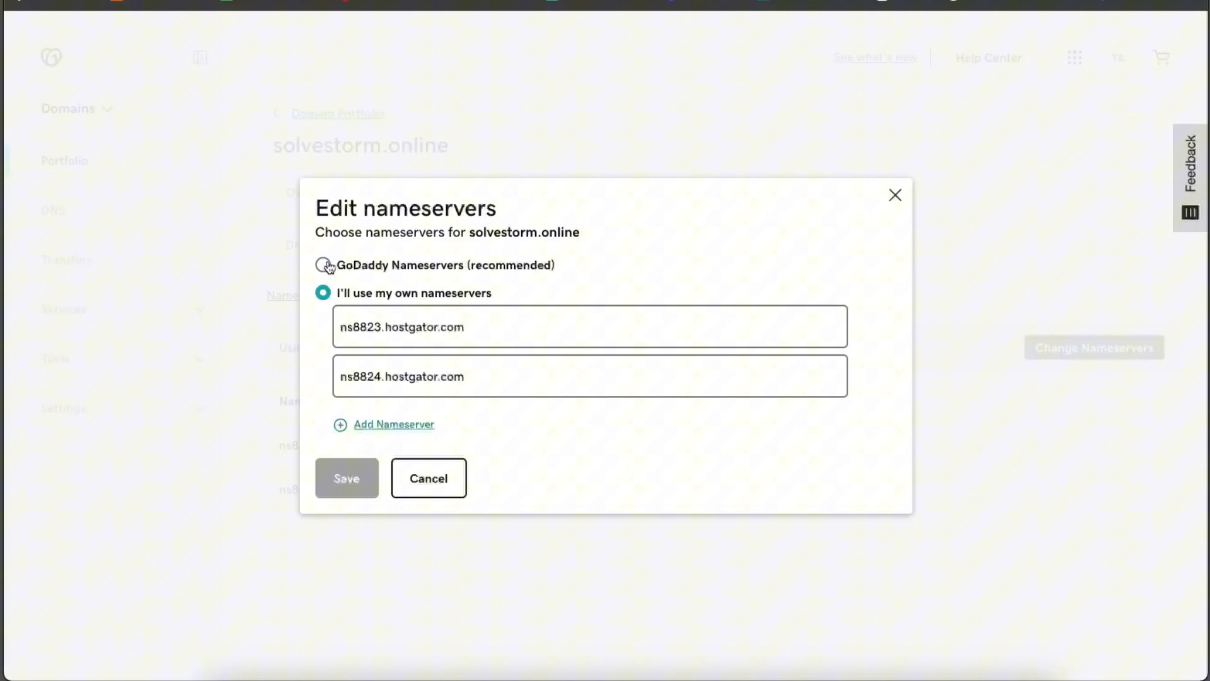
Step: Select GoDaddy Nameservers (recommended) in place of the custom HostGator entries
left_click(323, 265)
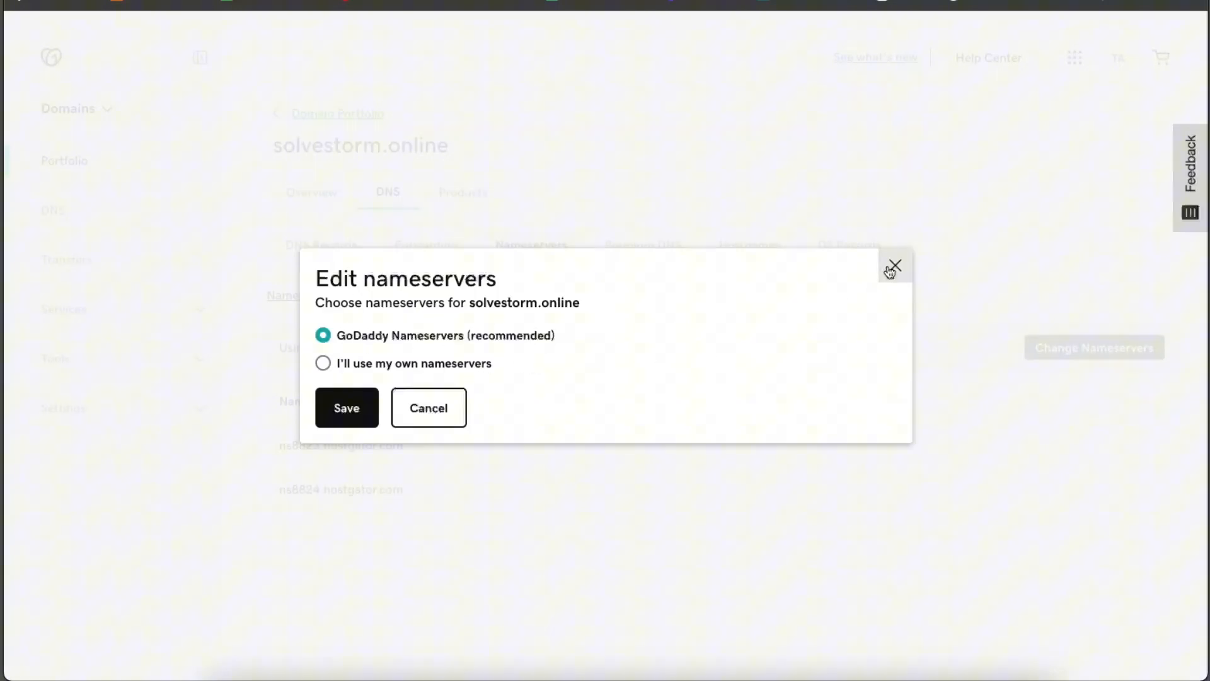
left_click(895, 265)
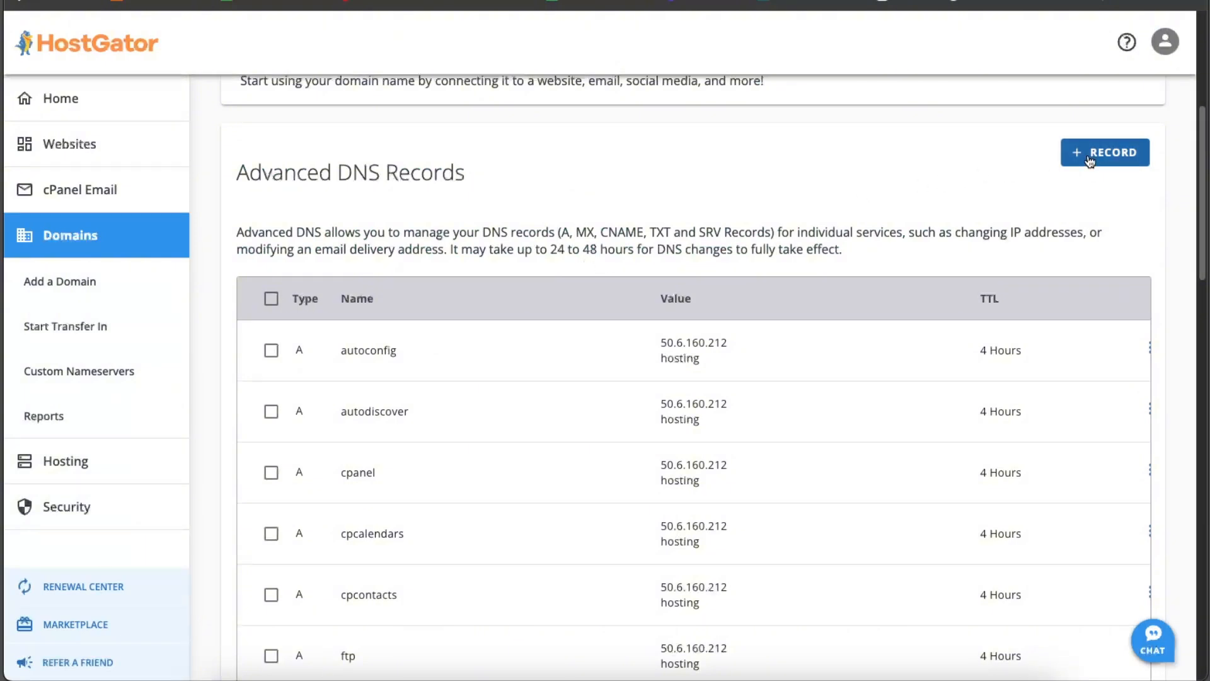
Step: Start a new record in HostGator, save GoDaddy's default nameservers, and return to DNS Records
left_click(1104, 153)
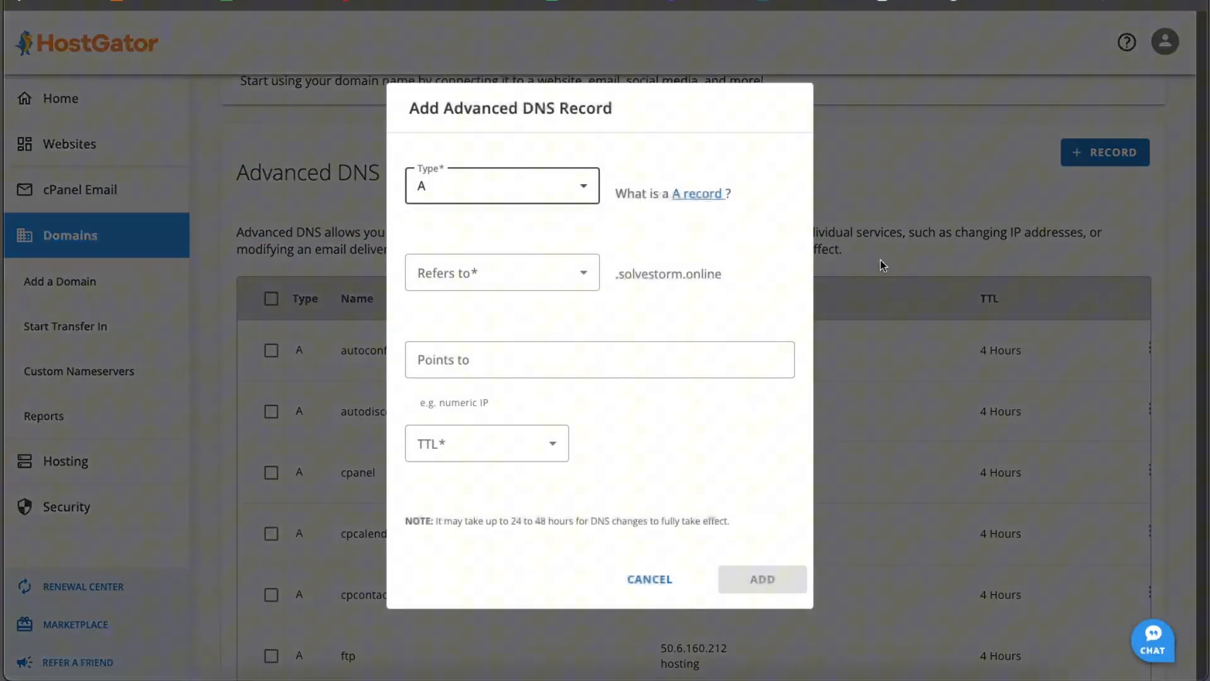
mouse_move(843, 207)
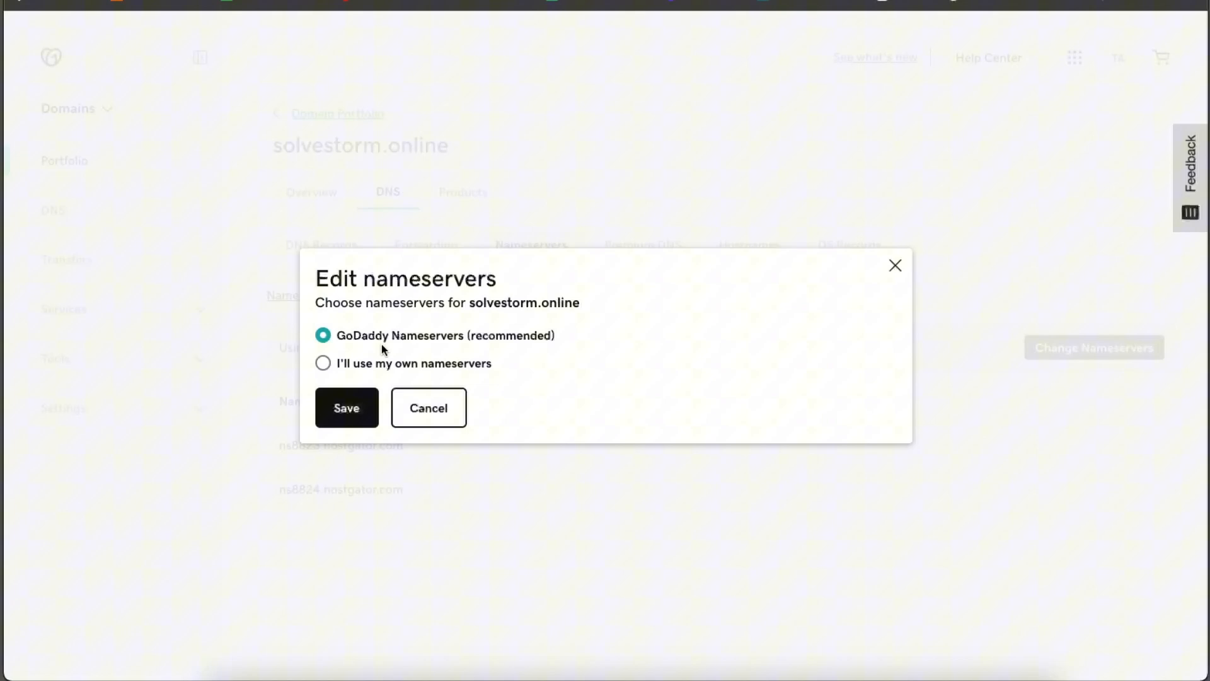
left_click(345, 407)
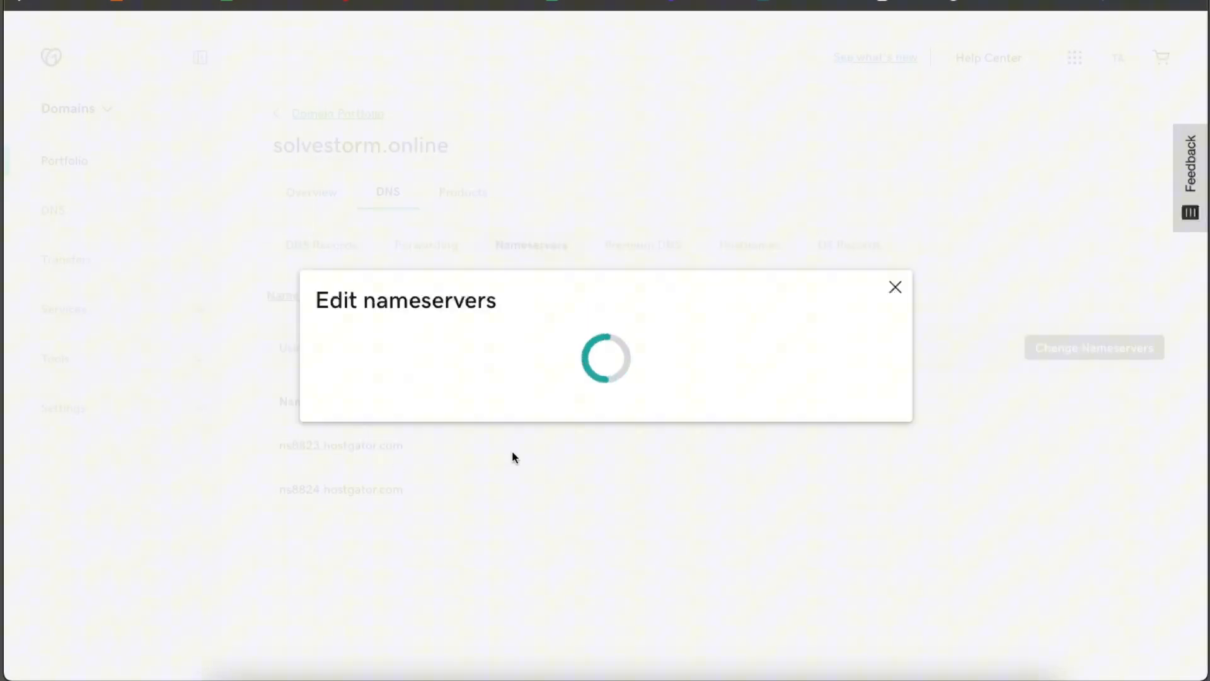
left_click(895, 287)
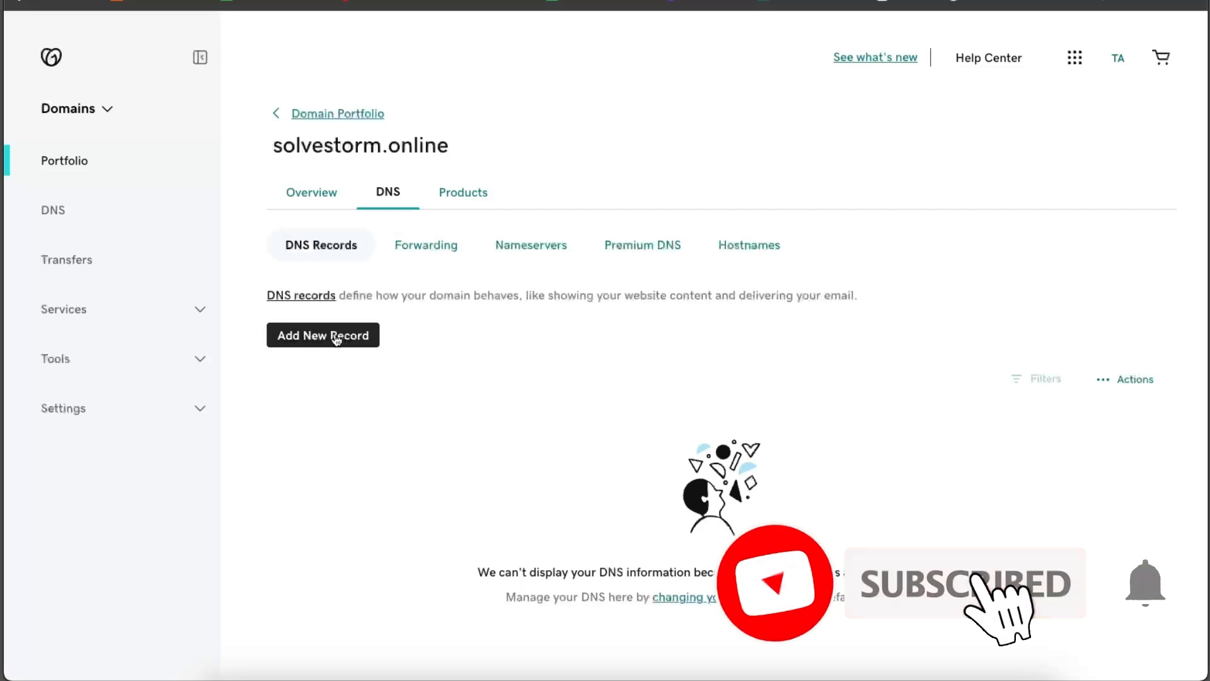
Step: Add a new DNS record for solvestorm.online with its type set to A
left_click(323, 335)
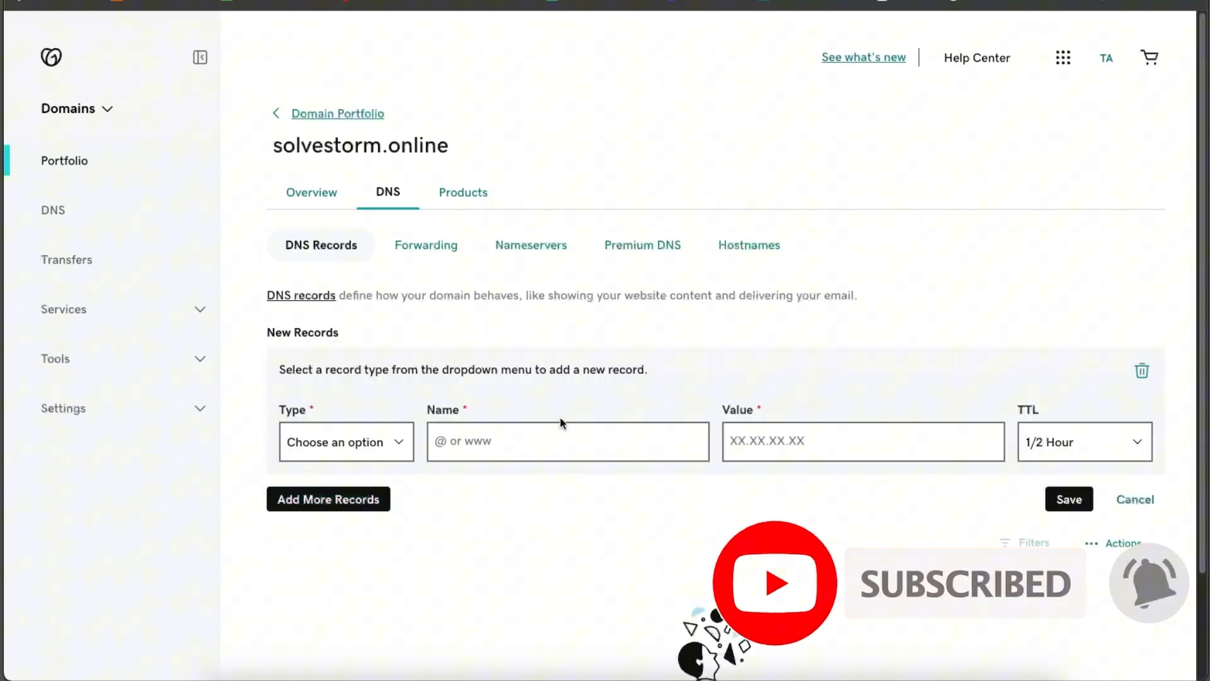
left_click(345, 441)
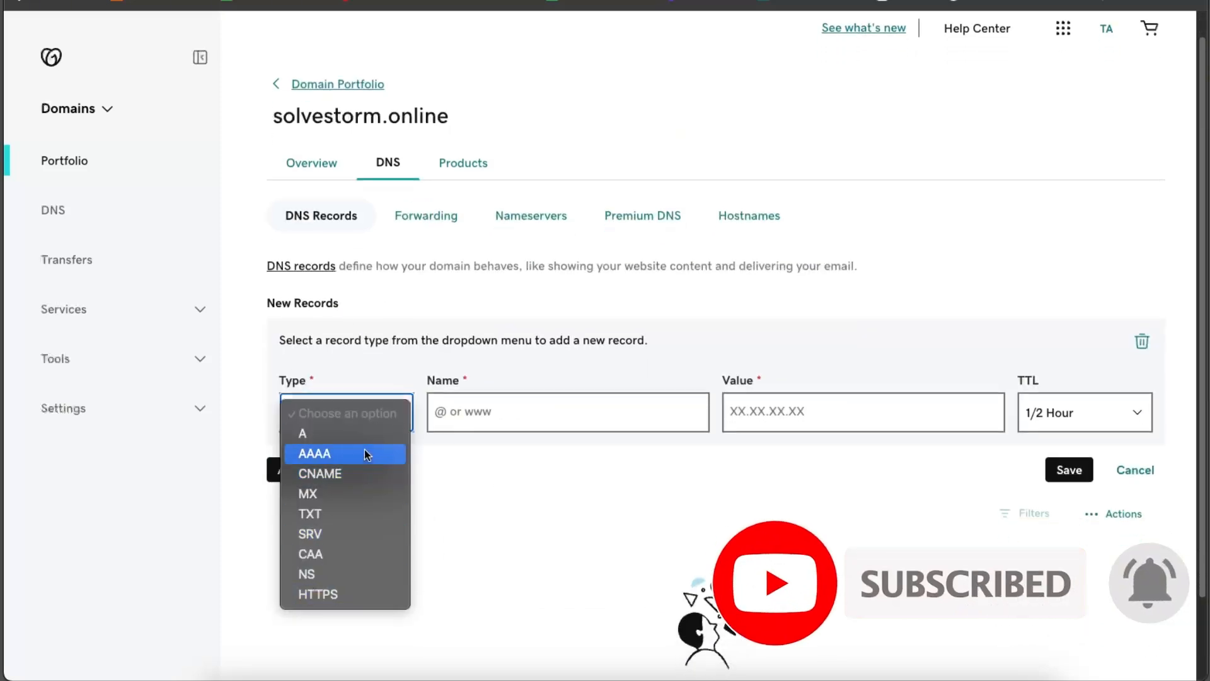
left_click(301, 432)
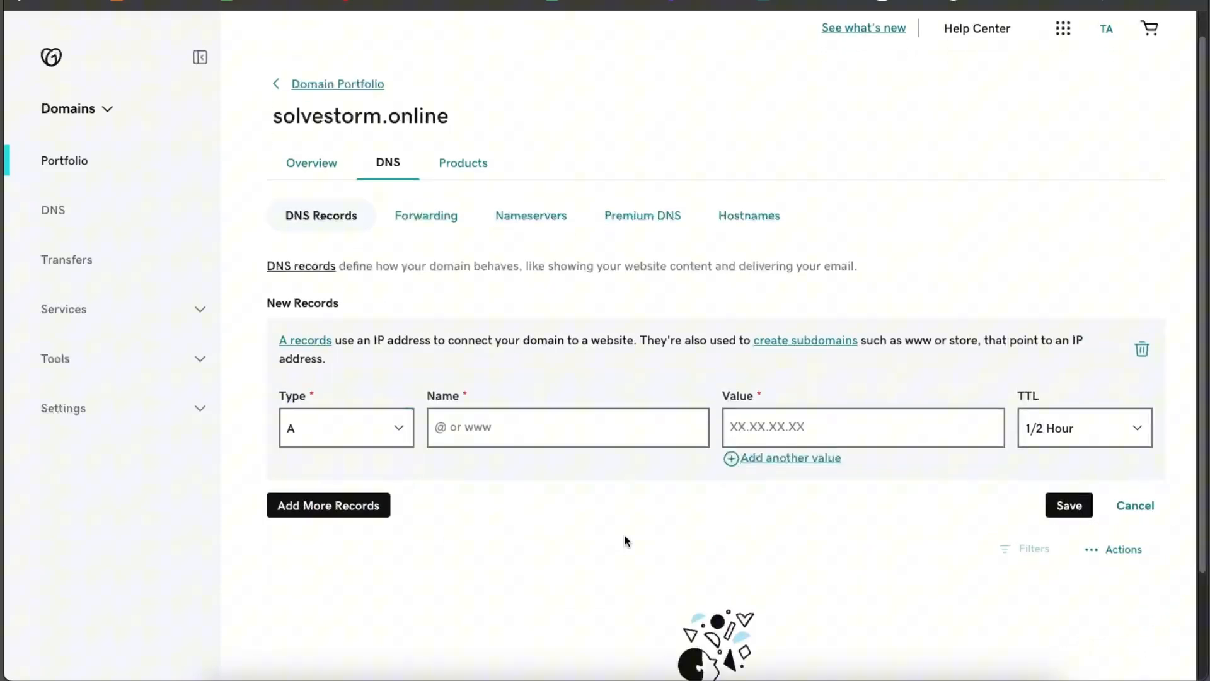